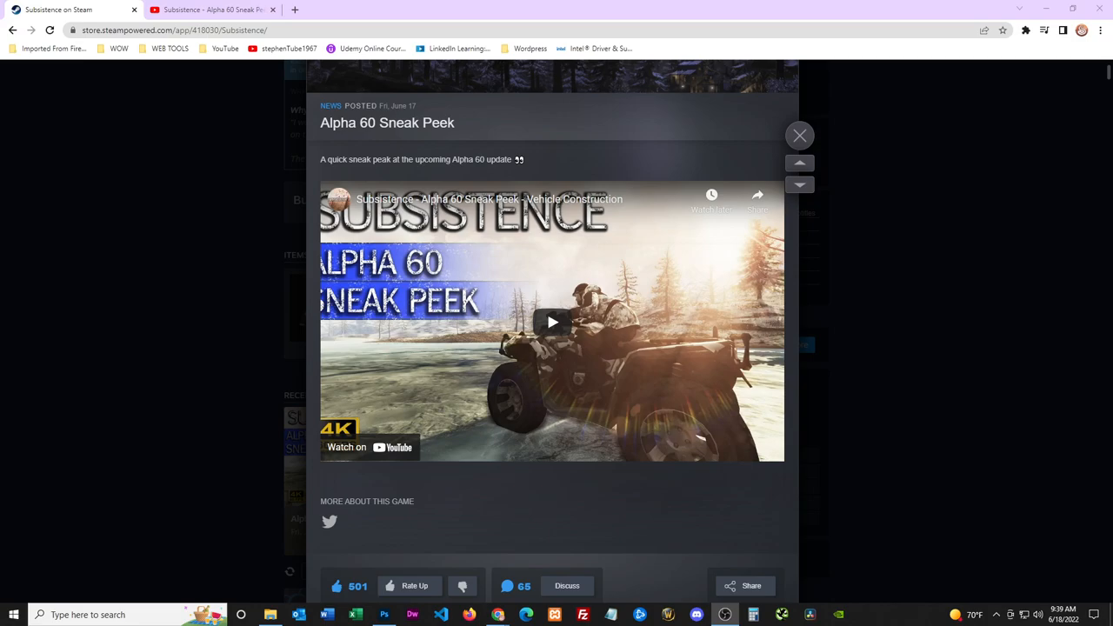
Step: Start the Alpha 60 sneak peek video in the embedded player and let it run
left_click(552, 322)
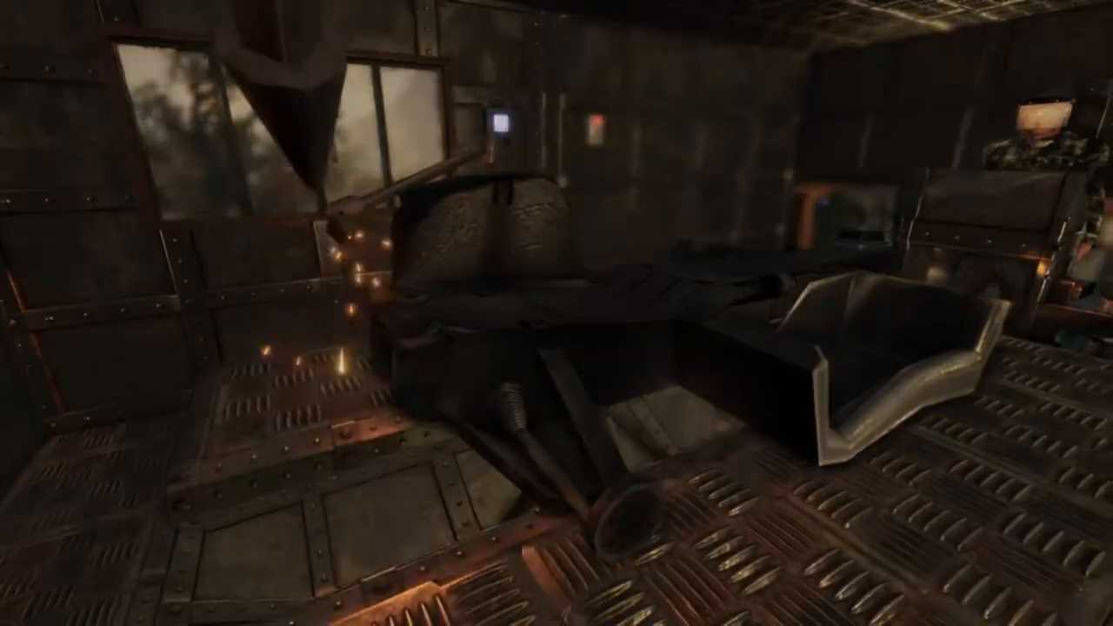
mouse_move(557, 313)
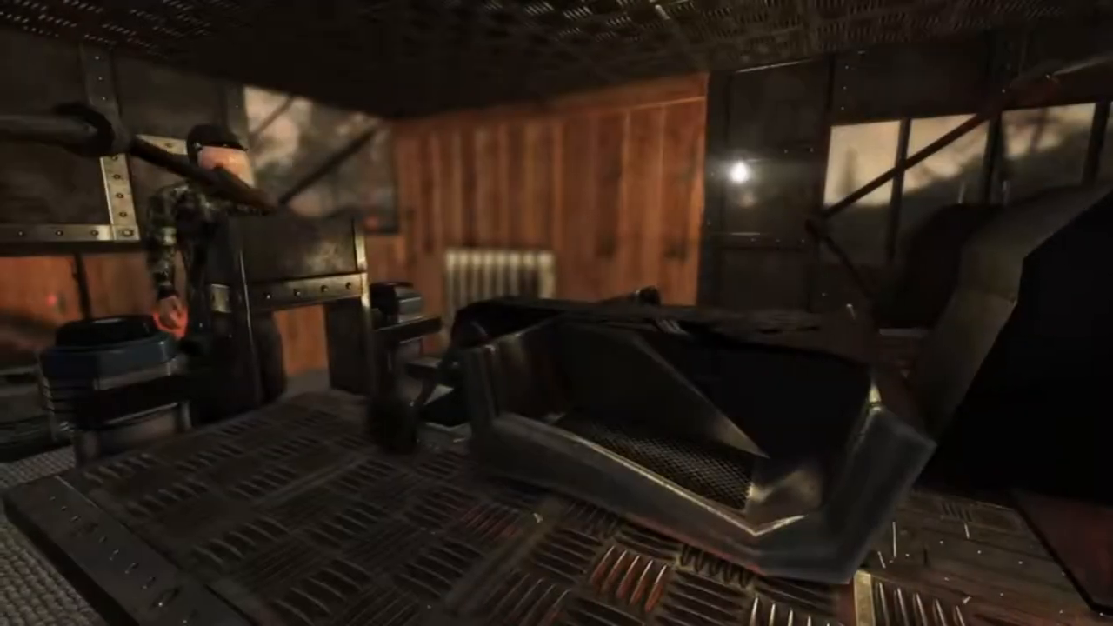